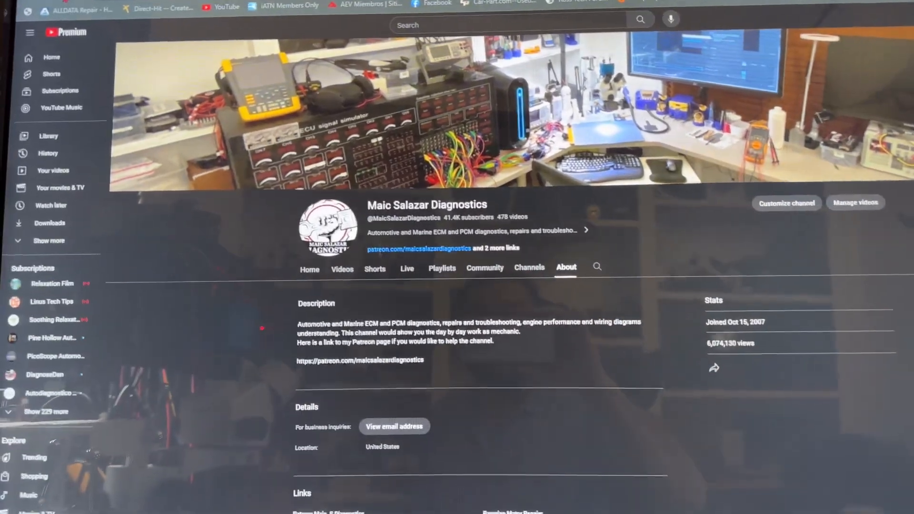
Browse between the Maic Salazar Diagnostics channel's Home and About pages
scroll("down", 3)
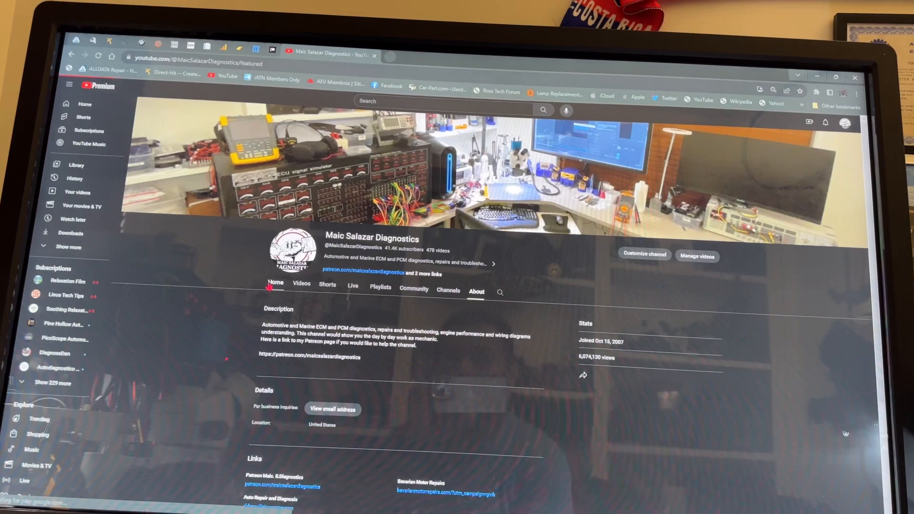
left_click(276, 283)
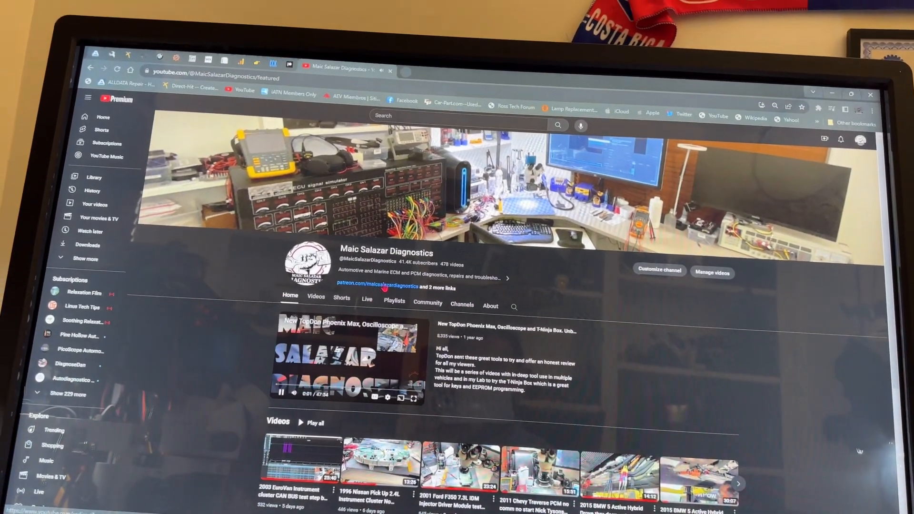
left_click(491, 306)
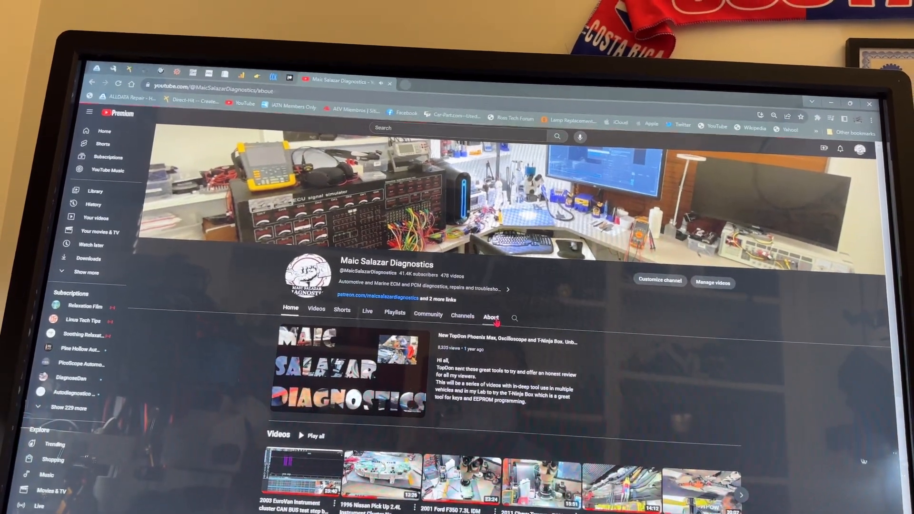
left_click(491, 317)
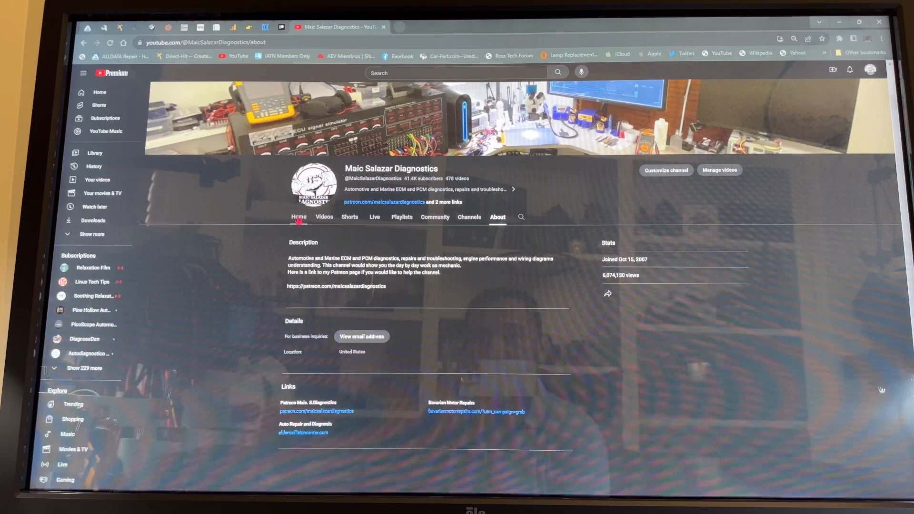
left_click(298, 217)
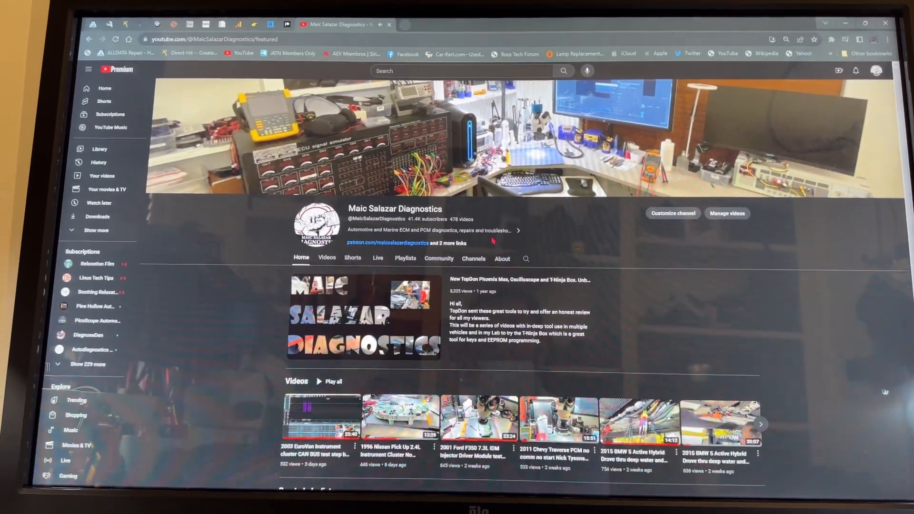
left_click(502, 258)
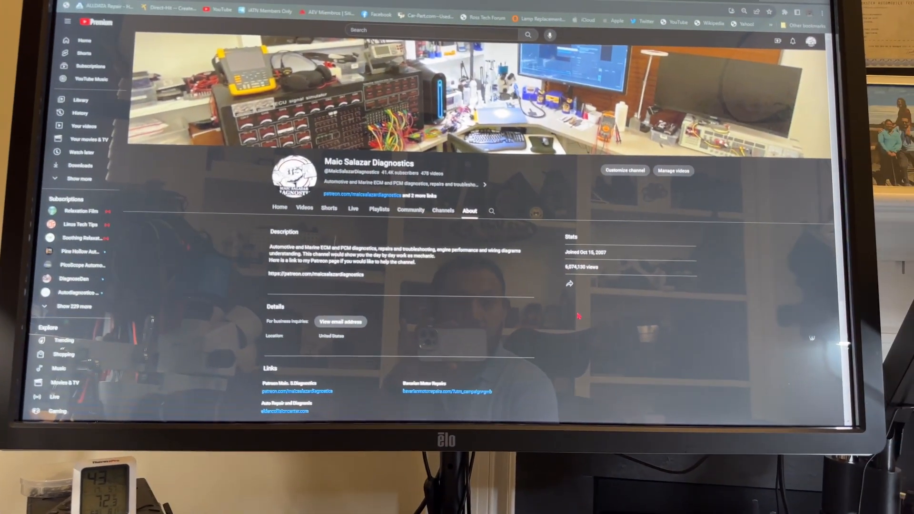
Reveal the business inquiries email address in the About page's Details section
scroll("down", 3)
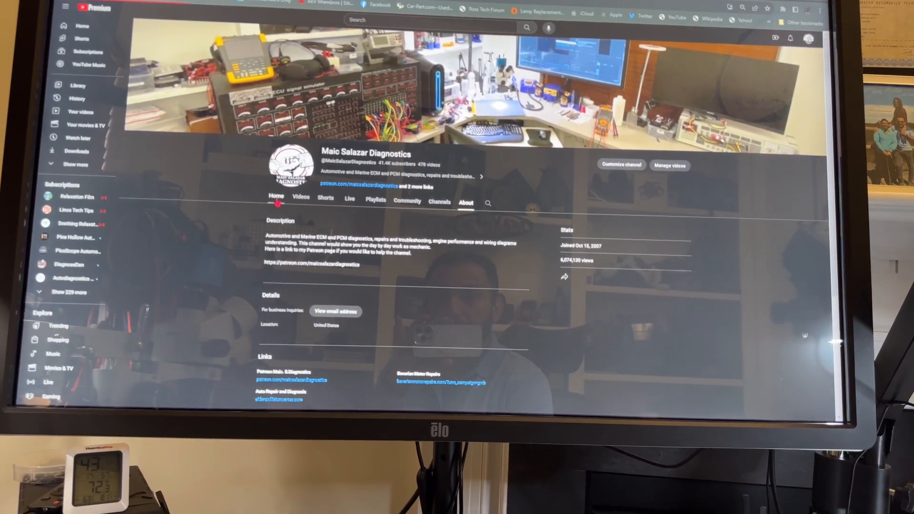
left_click(272, 193)
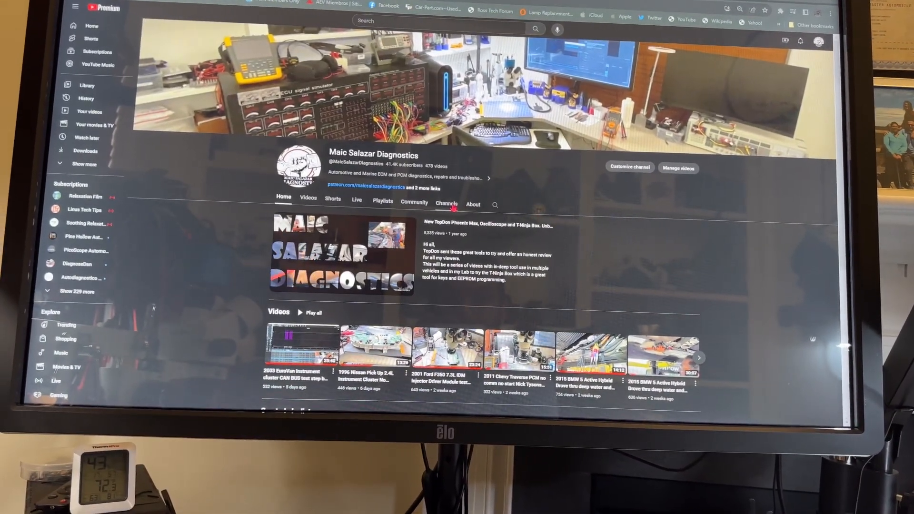
left_click(473, 204)
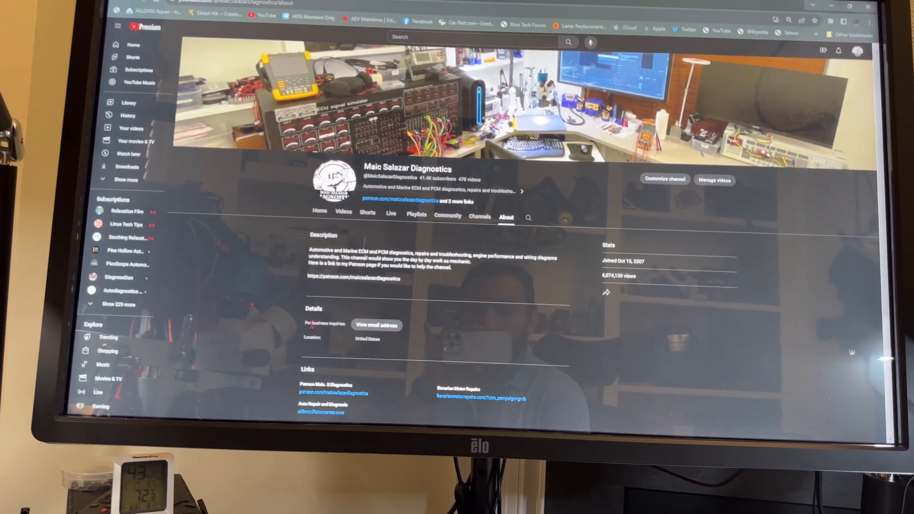
left_click(376, 325)
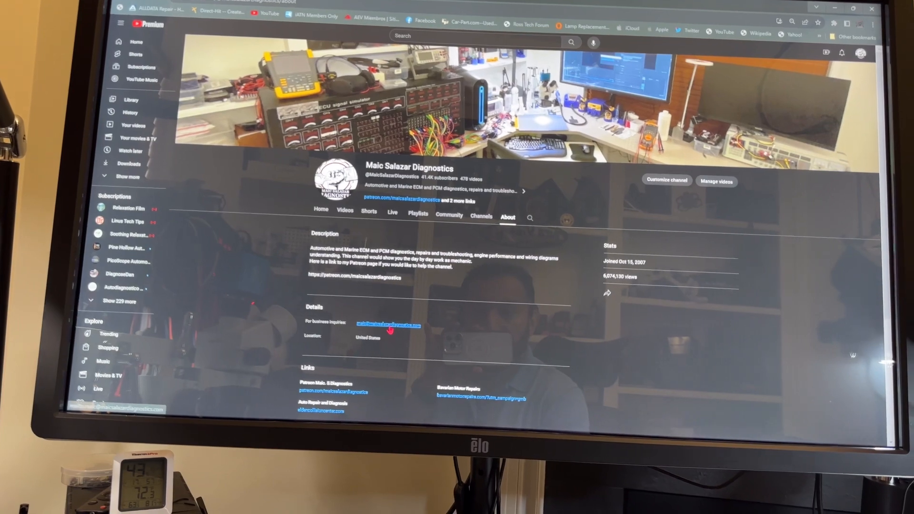